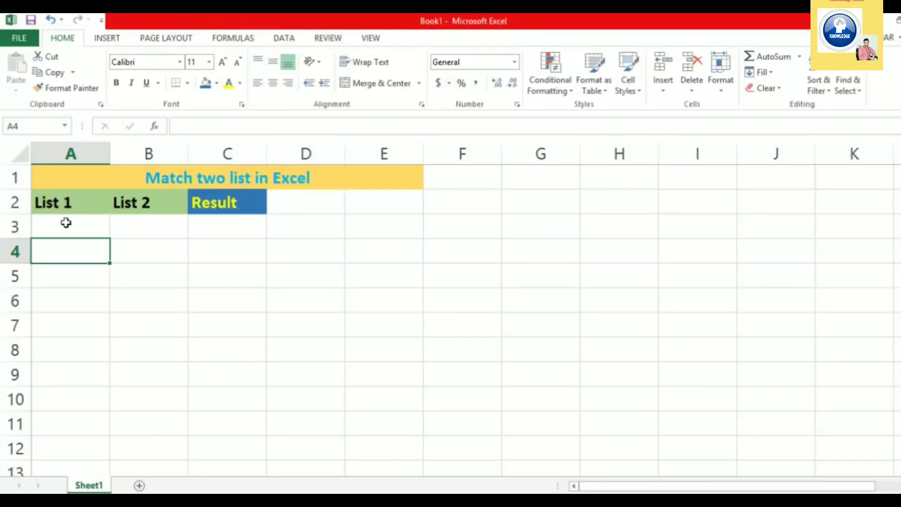
Step: Enter Passport and Aadhar Card as the first List 1 items in A3 and A4
left_click(66, 226)
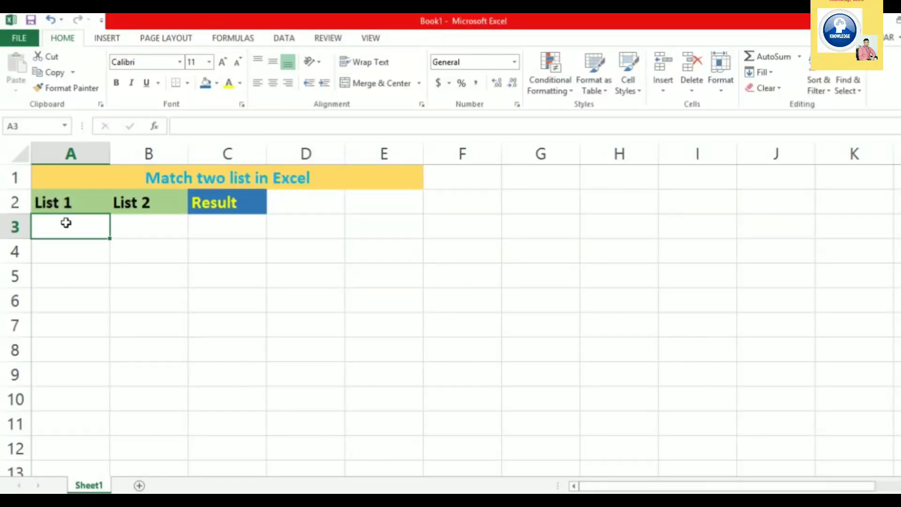
type("Passport")
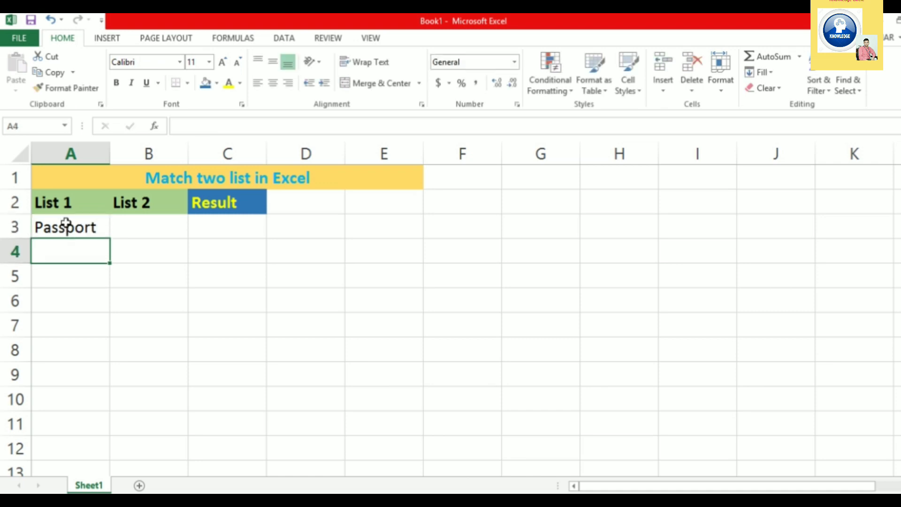
type("A")
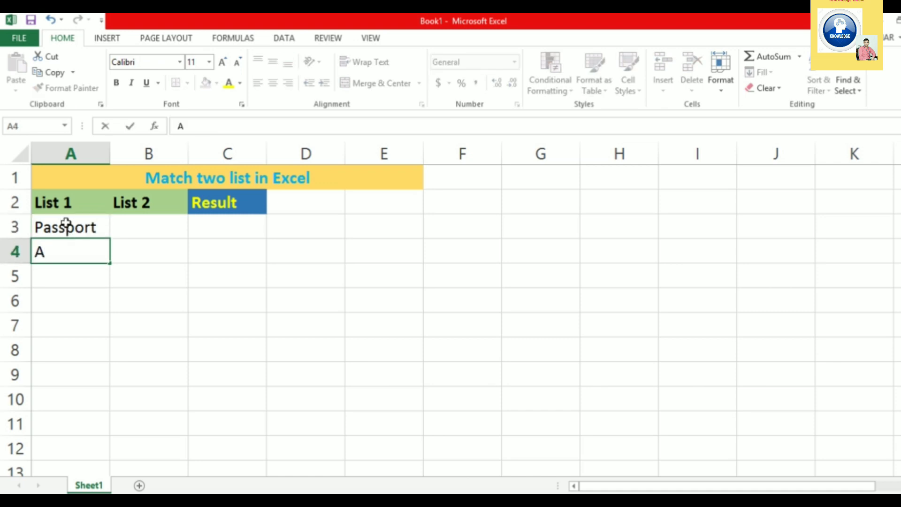
type("adhar")
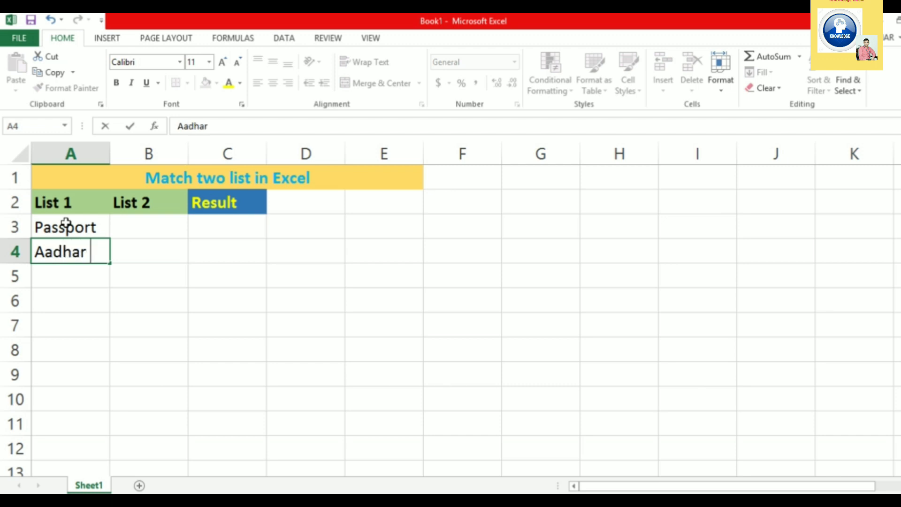
type("C")
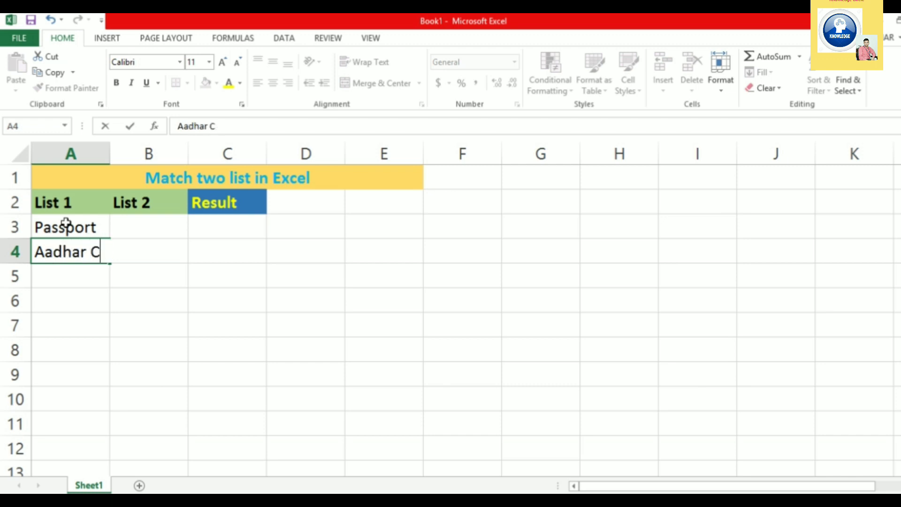
type("ard")
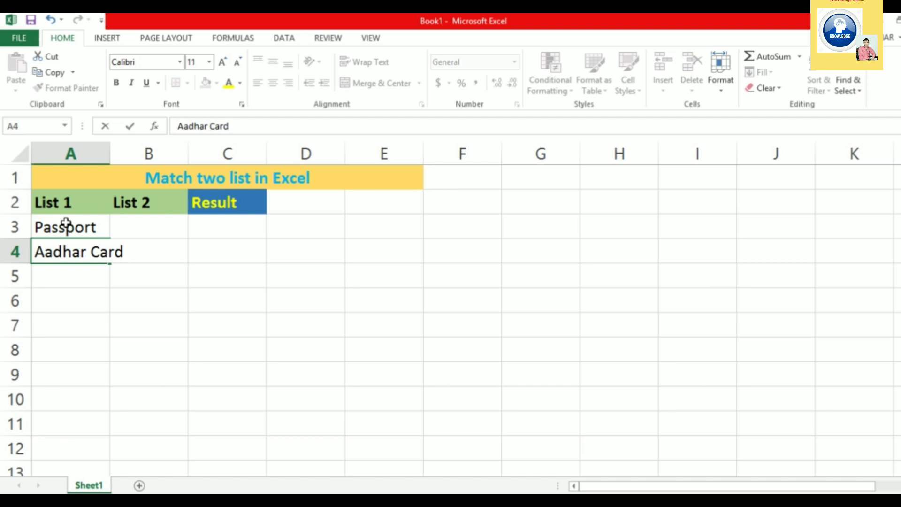
Step: Enter Ration Card, PAN card and Voter Id in A5 to A7 to complete List 1
left_click(70, 276)
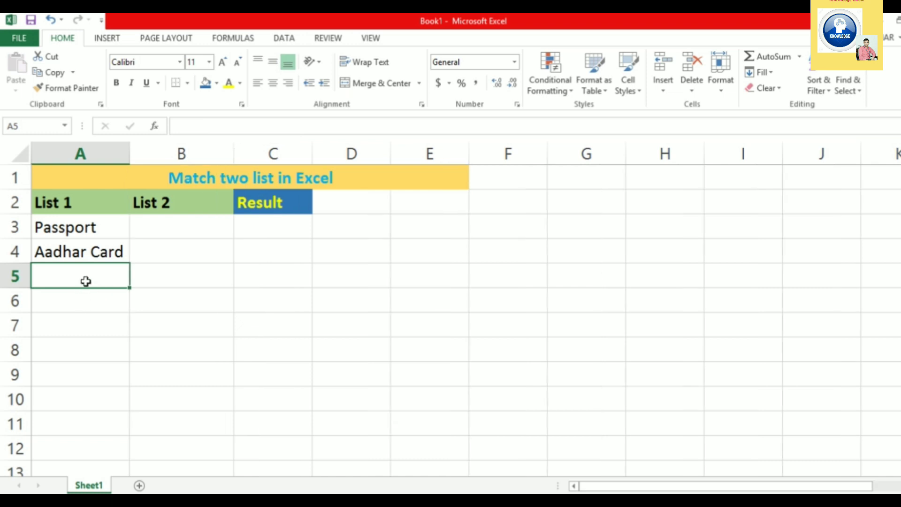
type("Ration Ca")
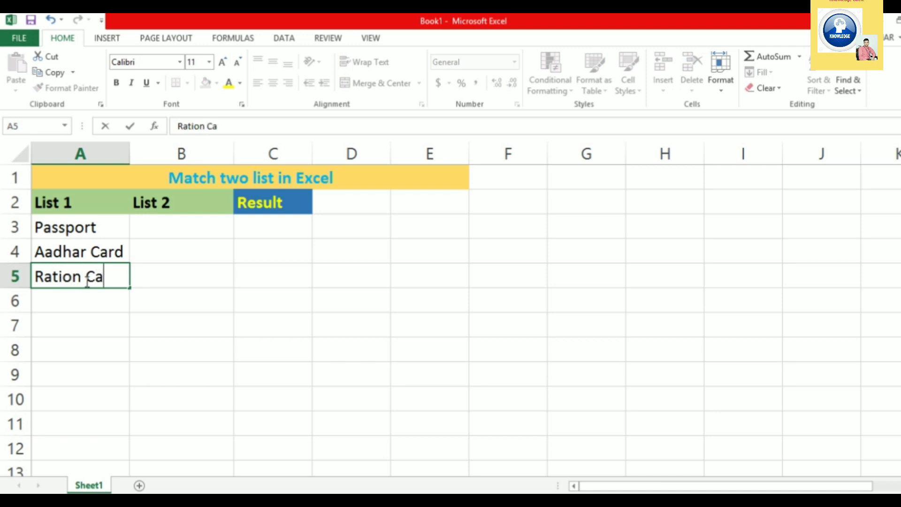
type("rd")
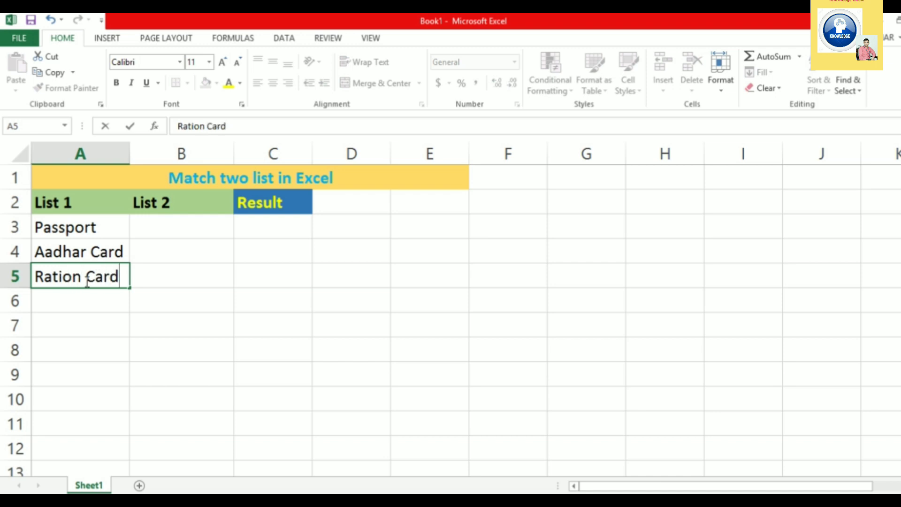
type("Passport")
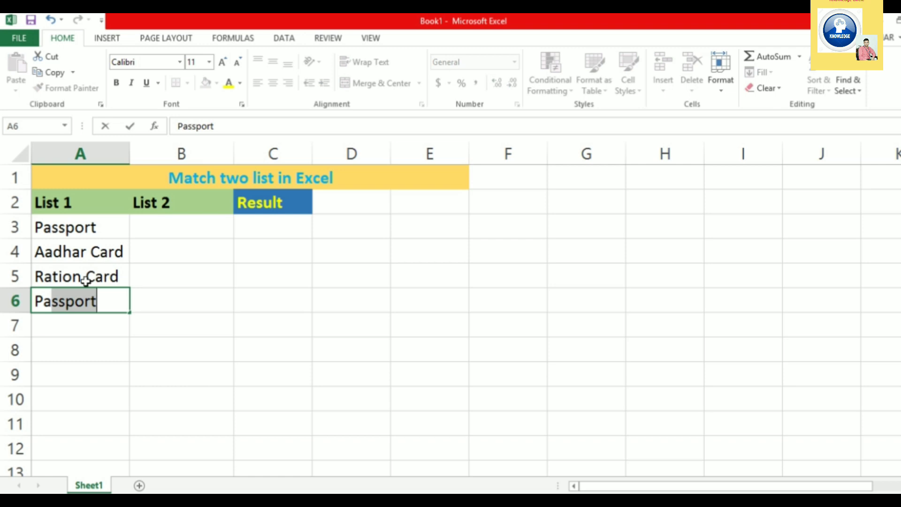
type("PaA")
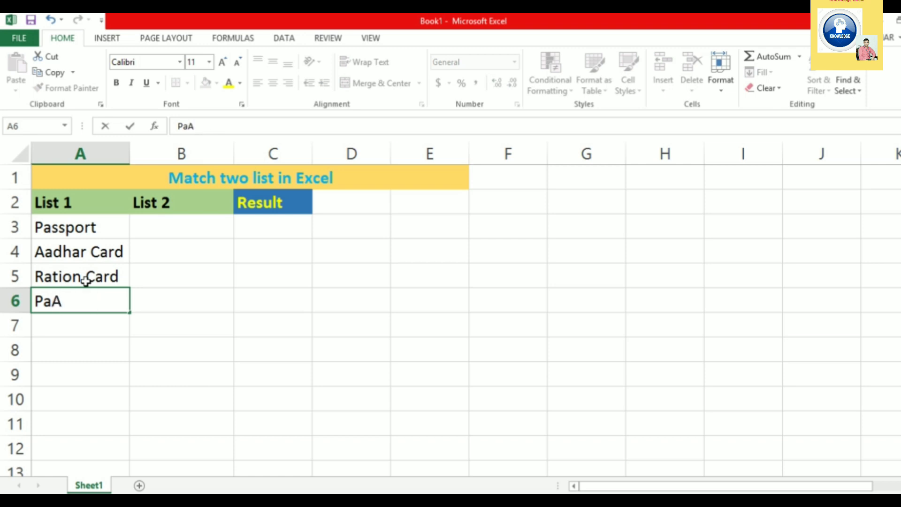
type("PAN card")
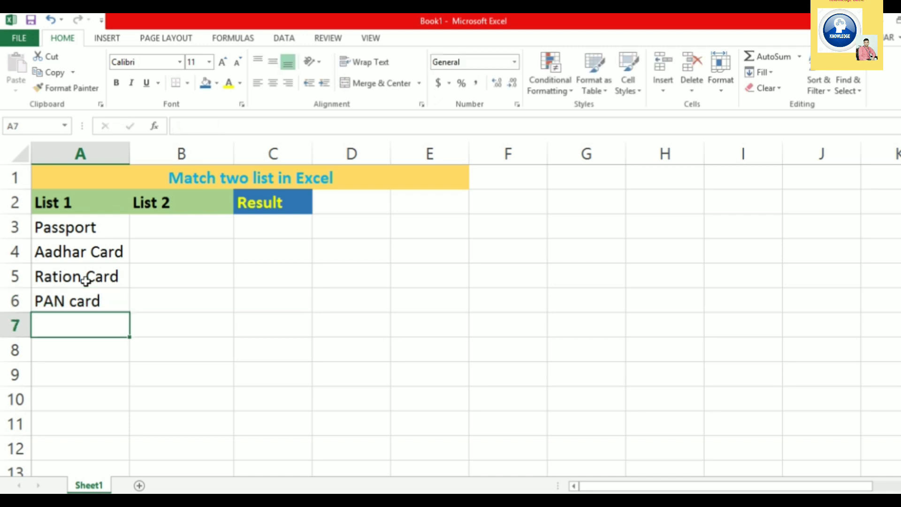
type("V")
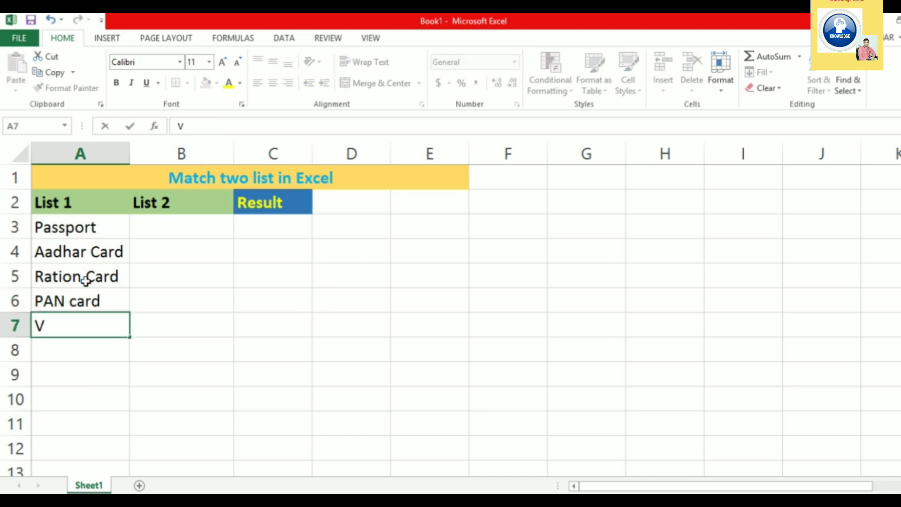
type("oter Id")
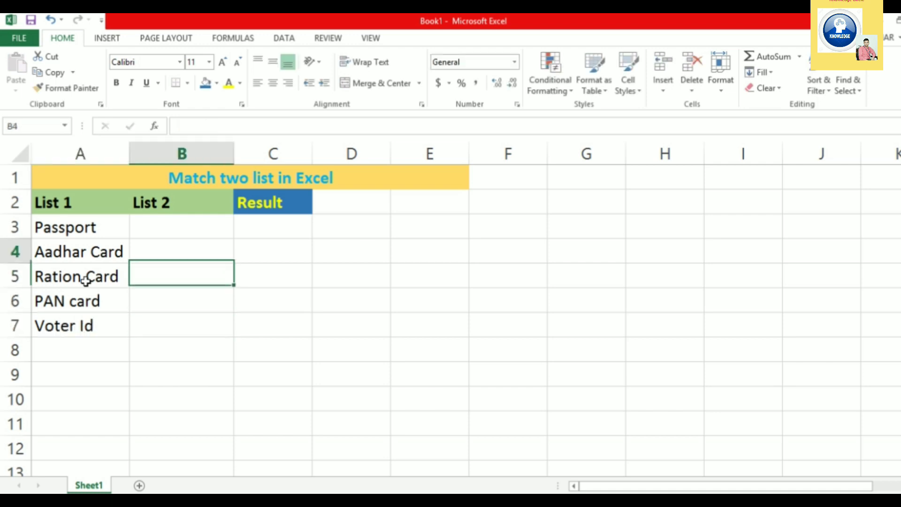
Step: Enter Aadhar Card and Passport as the first List 2 items in B3 and B4
left_click(180, 227)
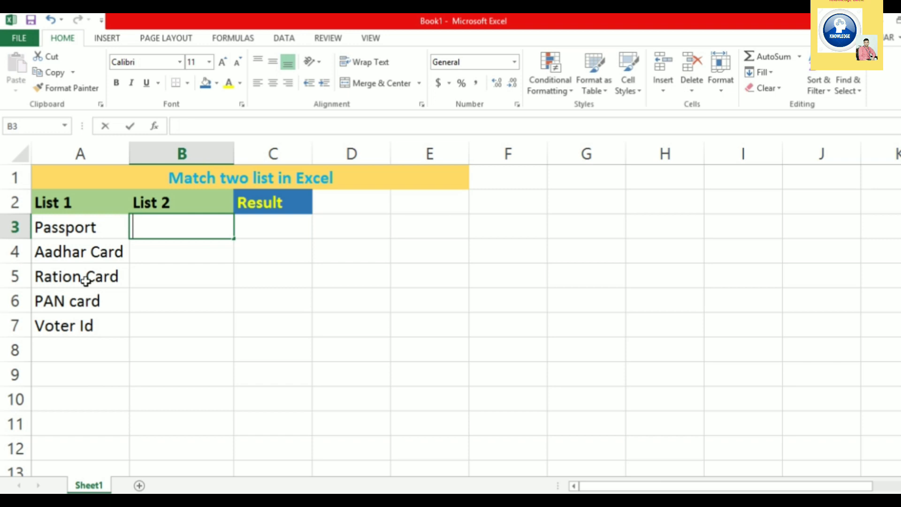
type("Aadhar C")
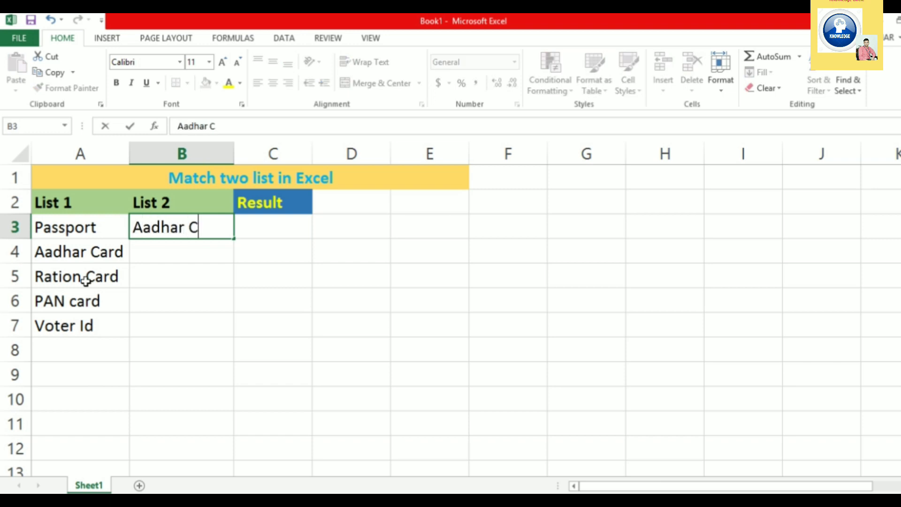
key("Enter")
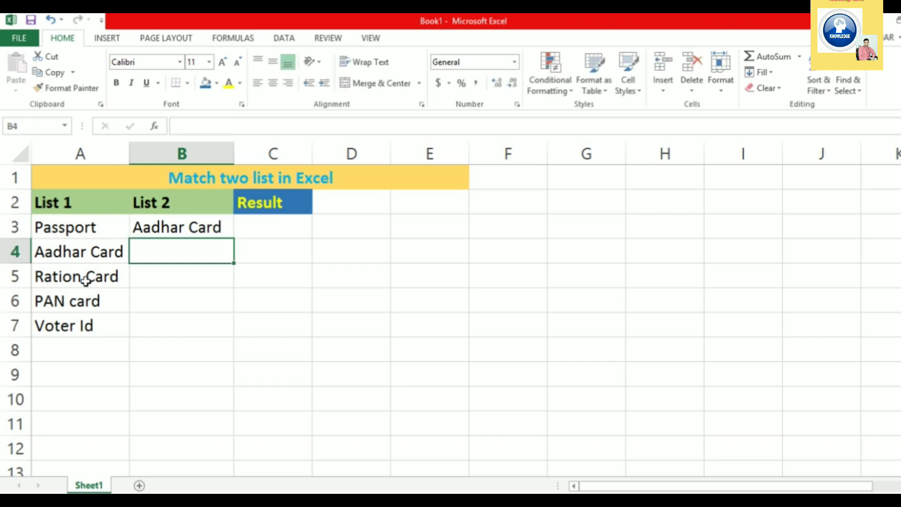
type("P")
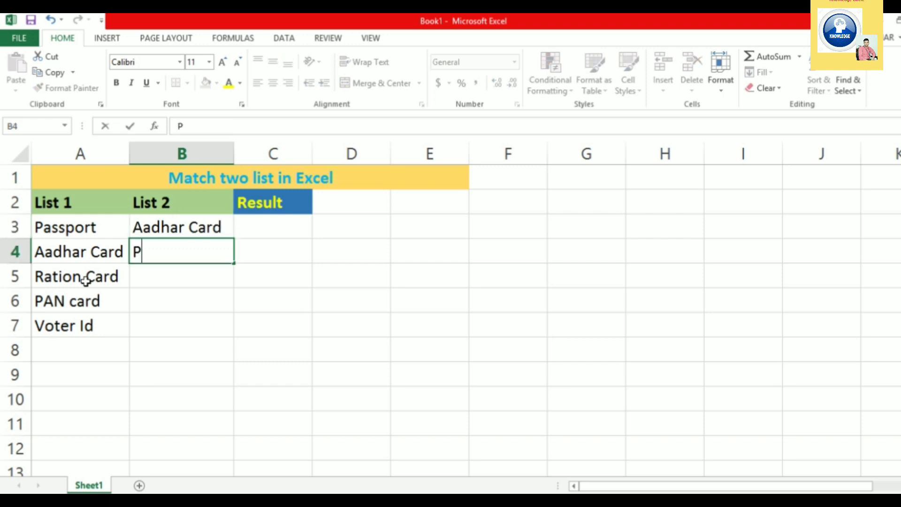
type("assp")
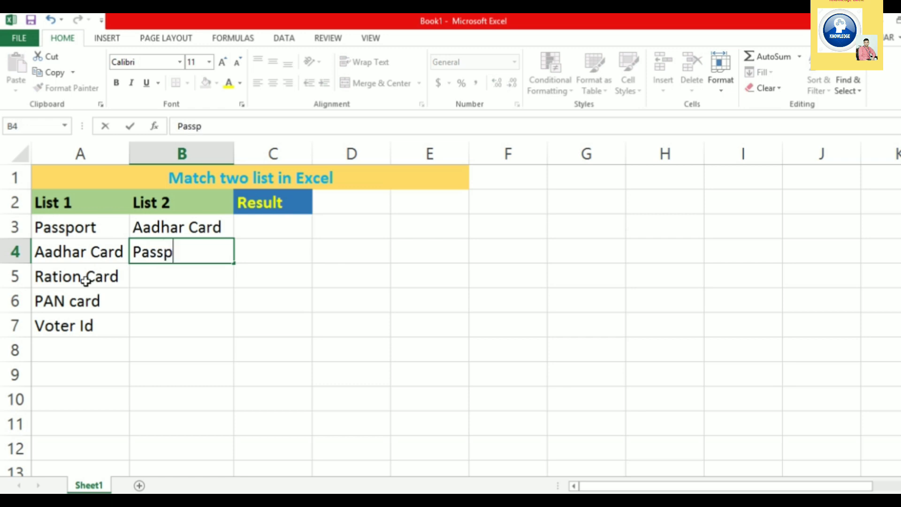
type("ort")
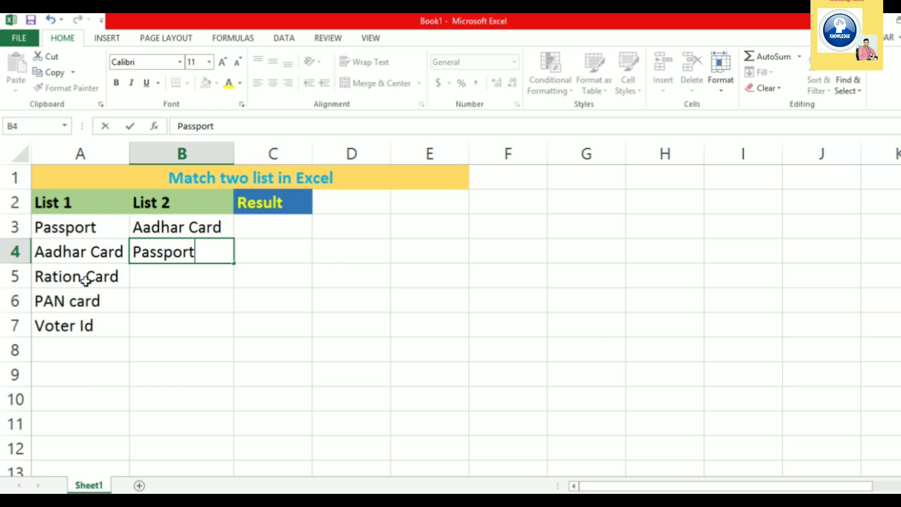
key("Enter")
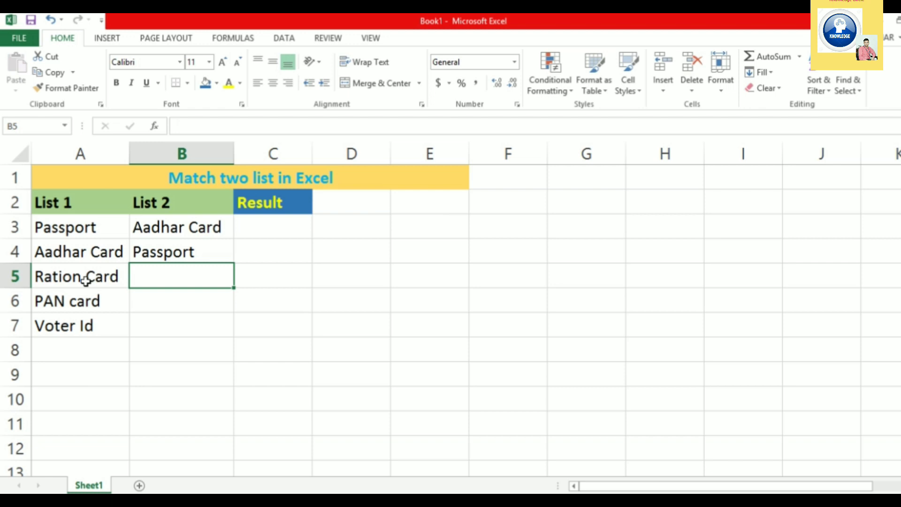
Step: Enter Ration Card, PAN card and Voter card in B5 to B7 to complete List 2
type("Ra")
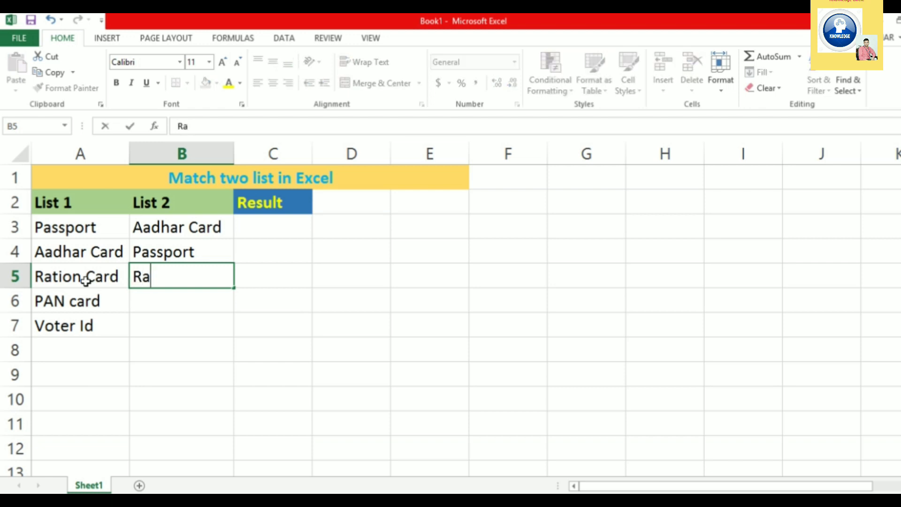
type("tion")
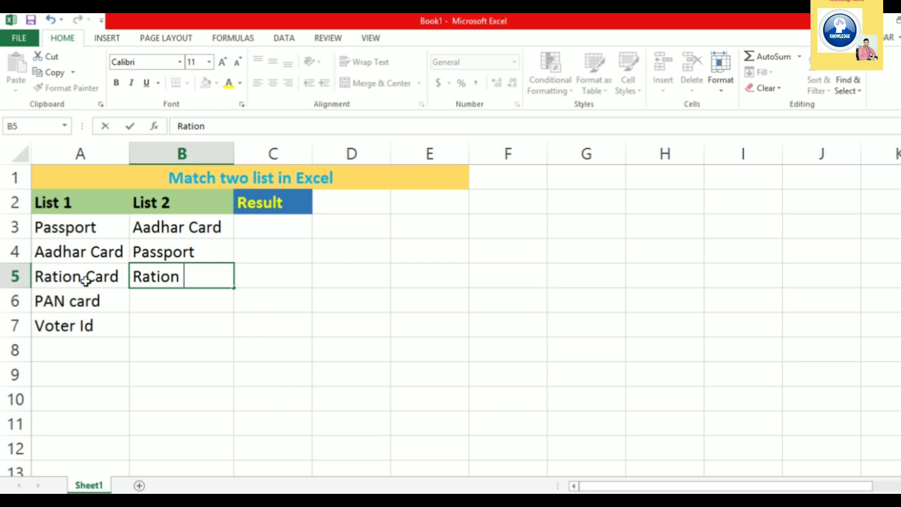
type("C")
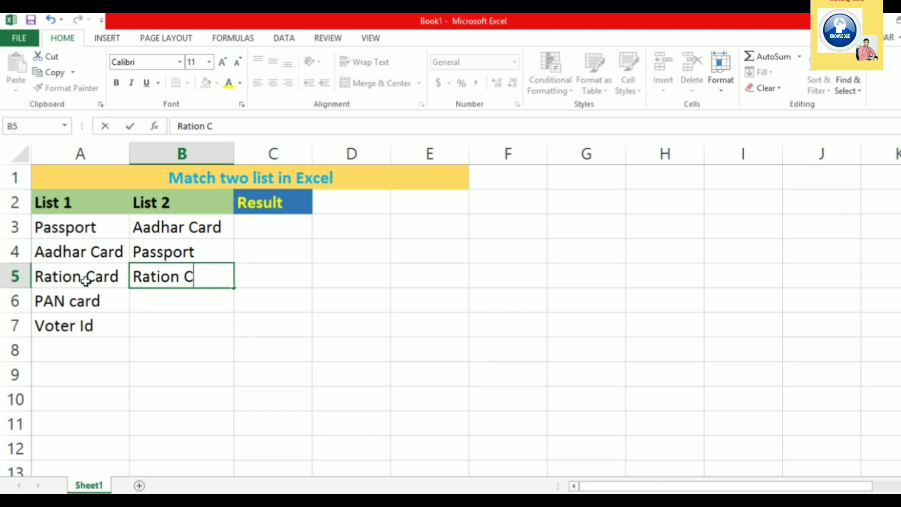
key("Enter")
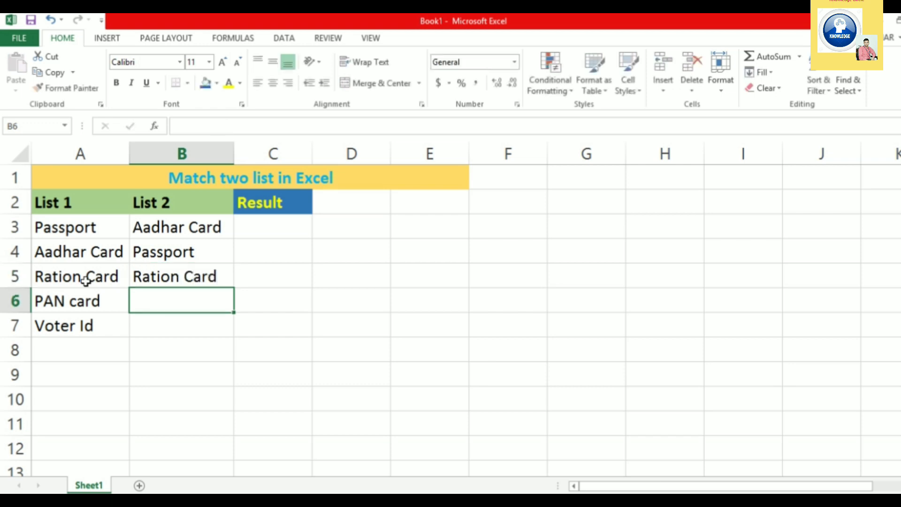
type("Passport")
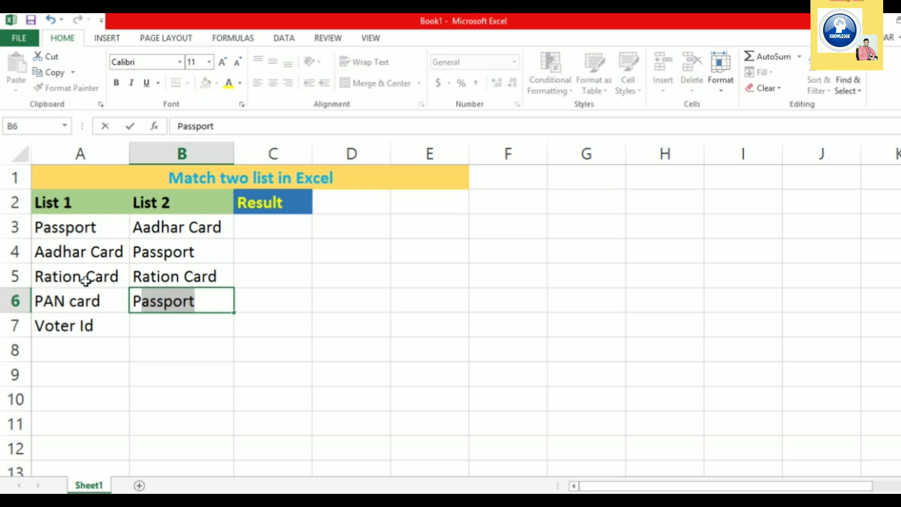
type("PAN")
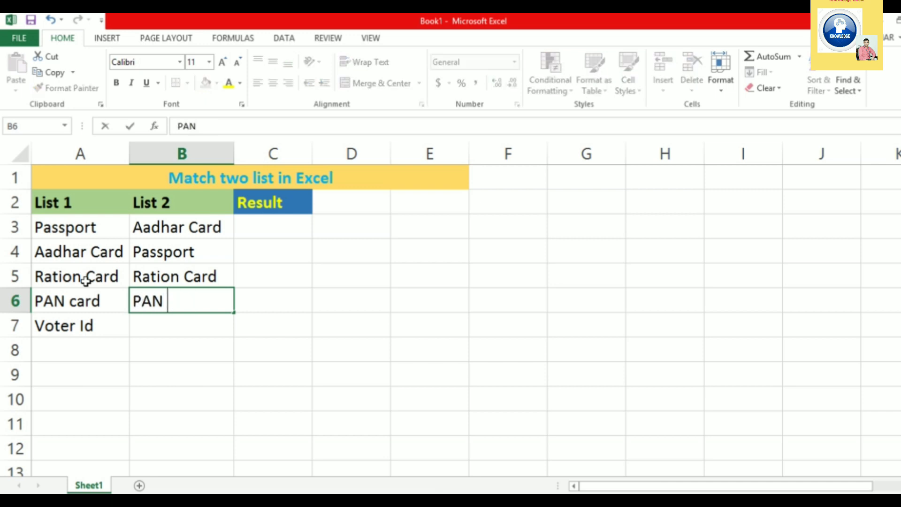
type("card")
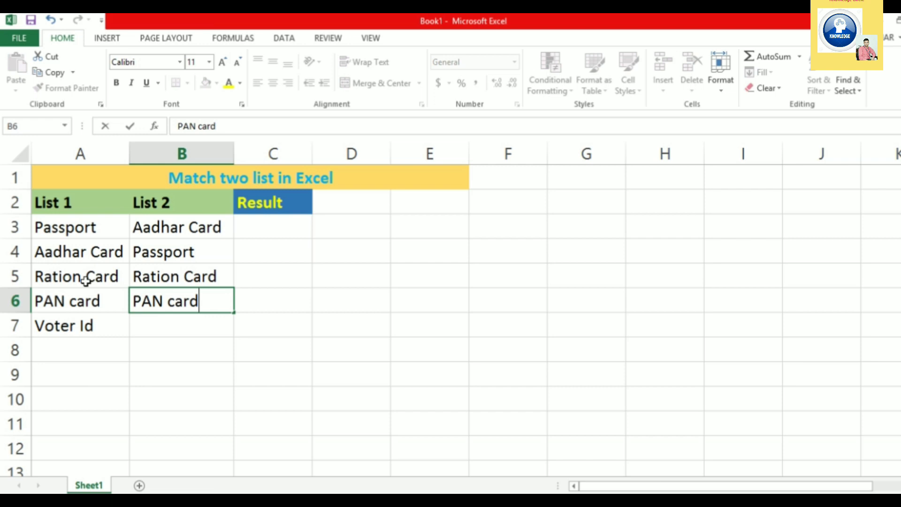
key("Enter")
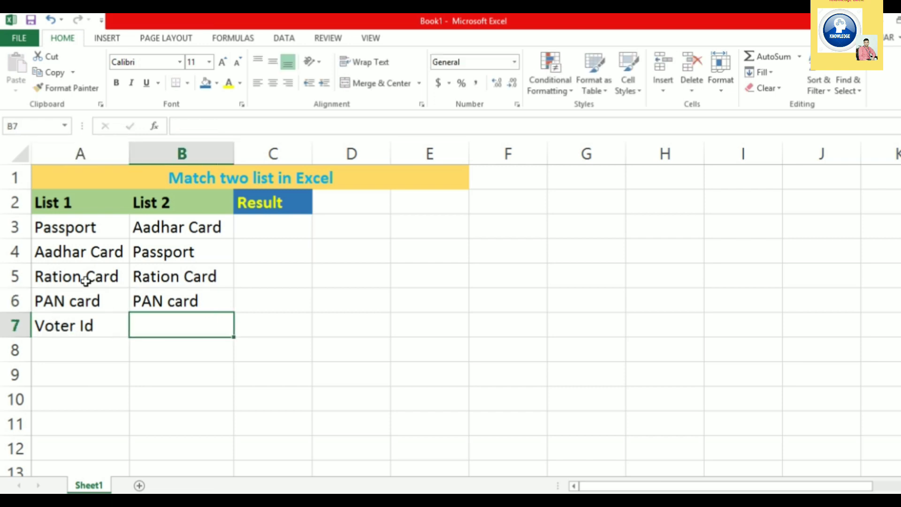
type("Vo")
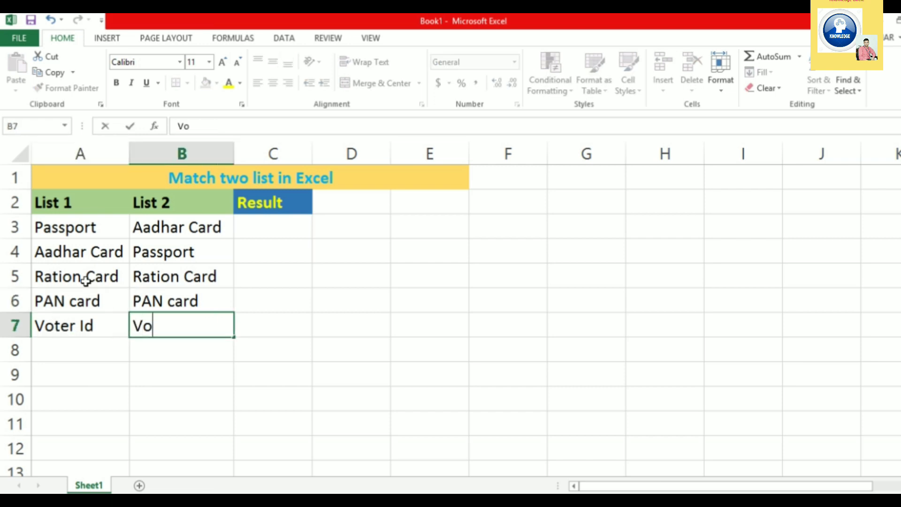
type("ter card")
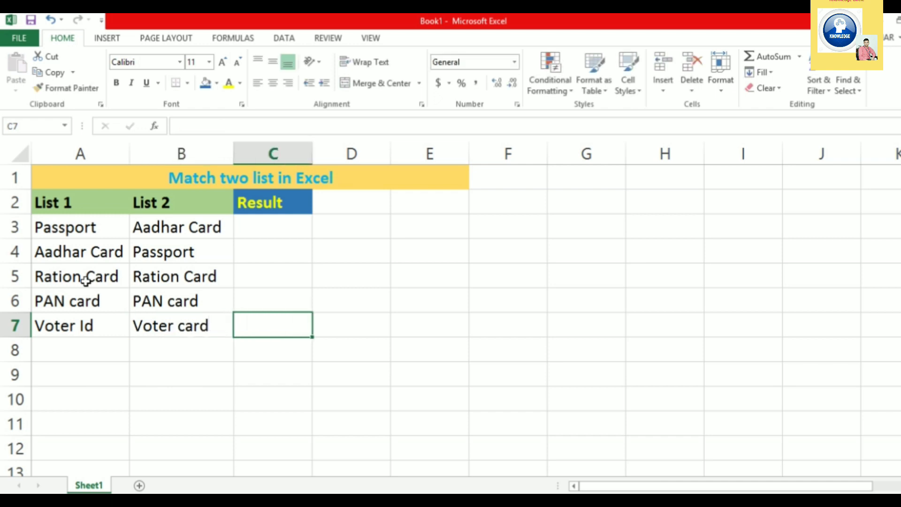
left_click(272, 227)
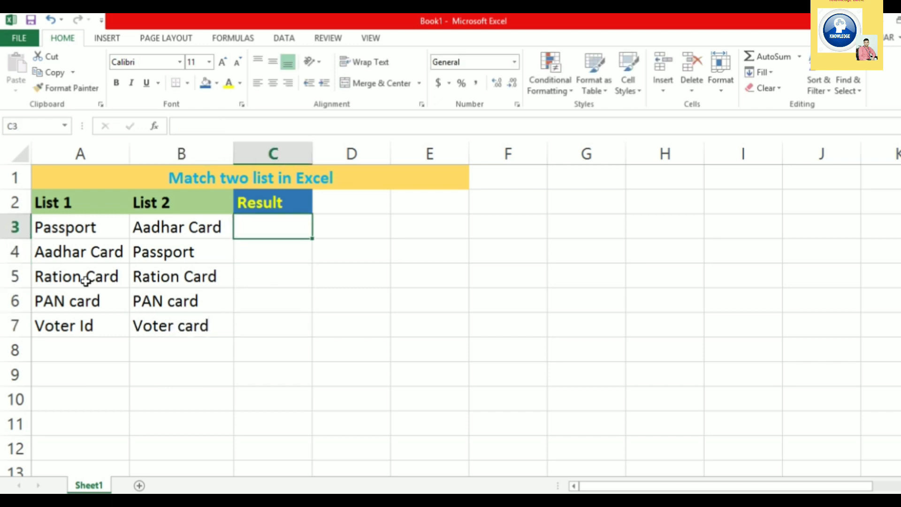
Step: Enter =EXACT(A3,B3) in C3 giving FALSE, and fill it down to C7
type("=")
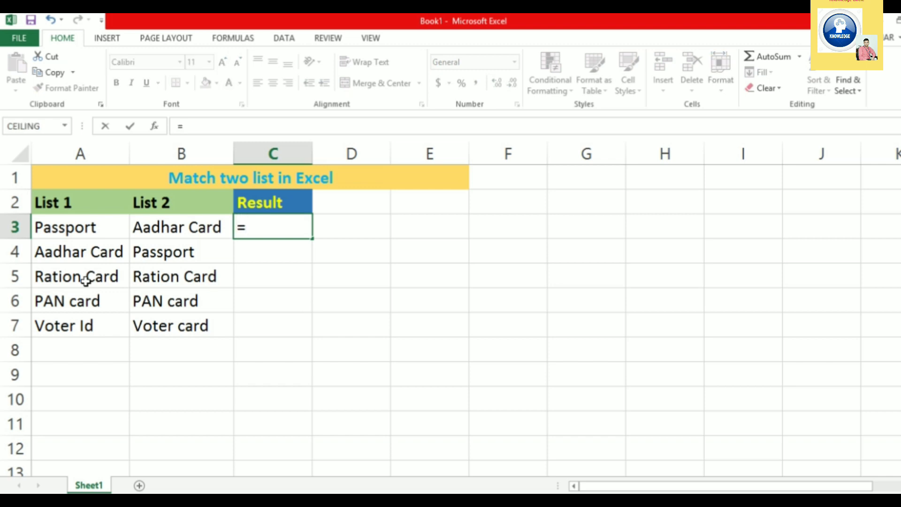
type("exact")
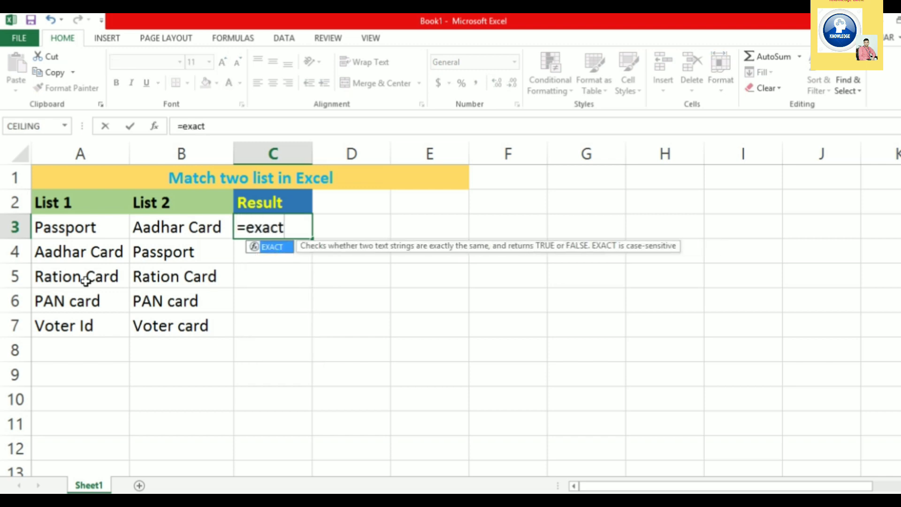
type("(")
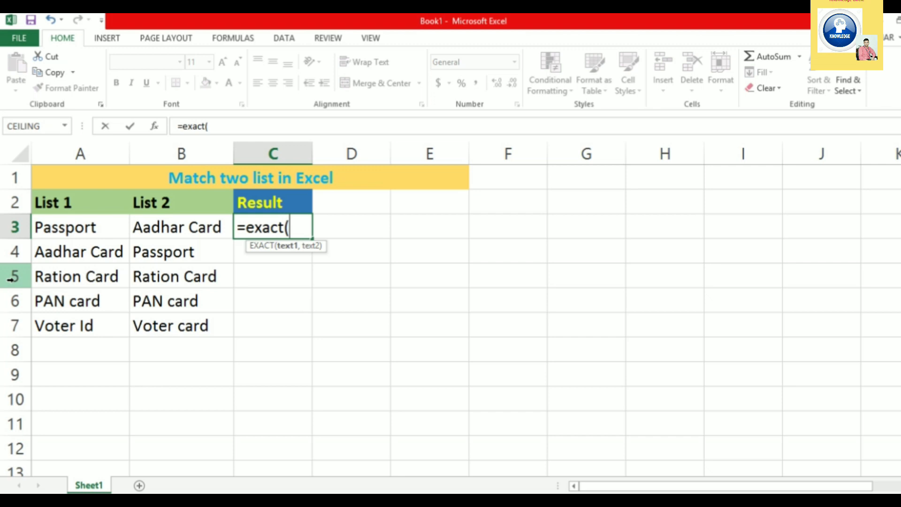
left_click(75, 227)
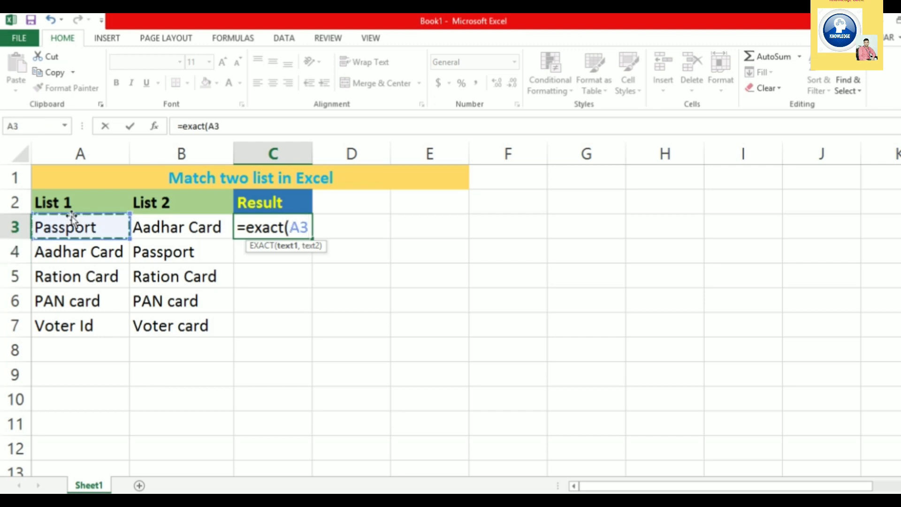
type(",")
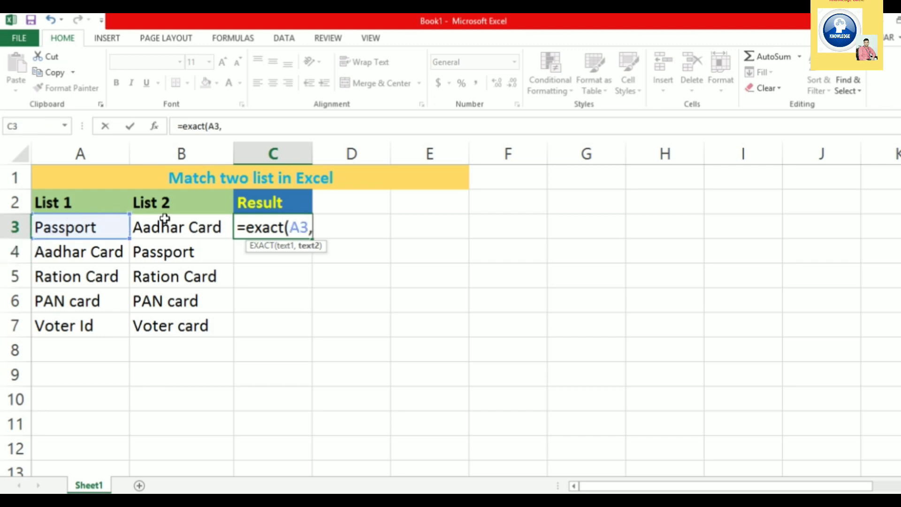
left_click(180, 226)
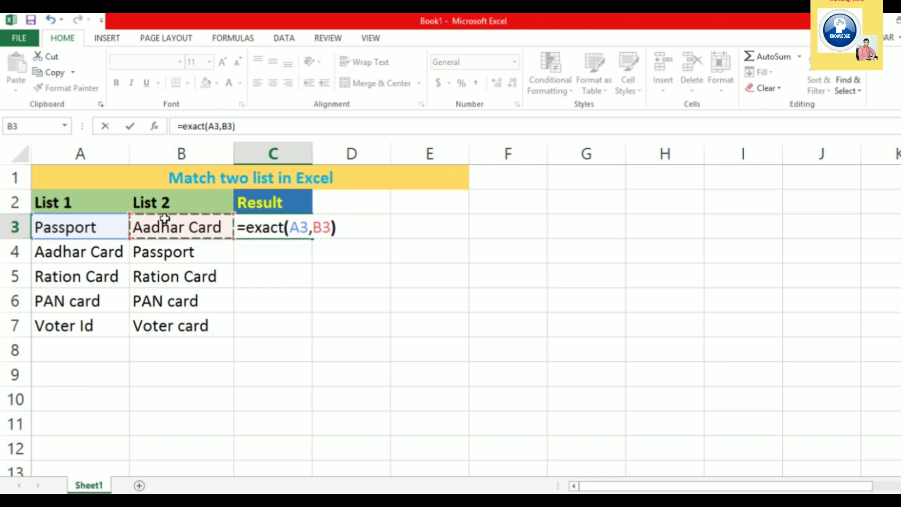
key("Enter")
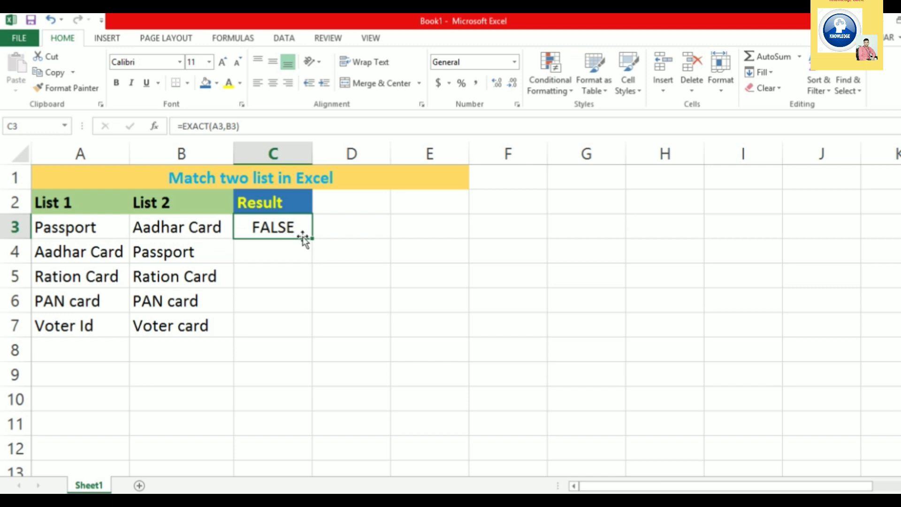
left_click_drag(304, 236, 306, 337)
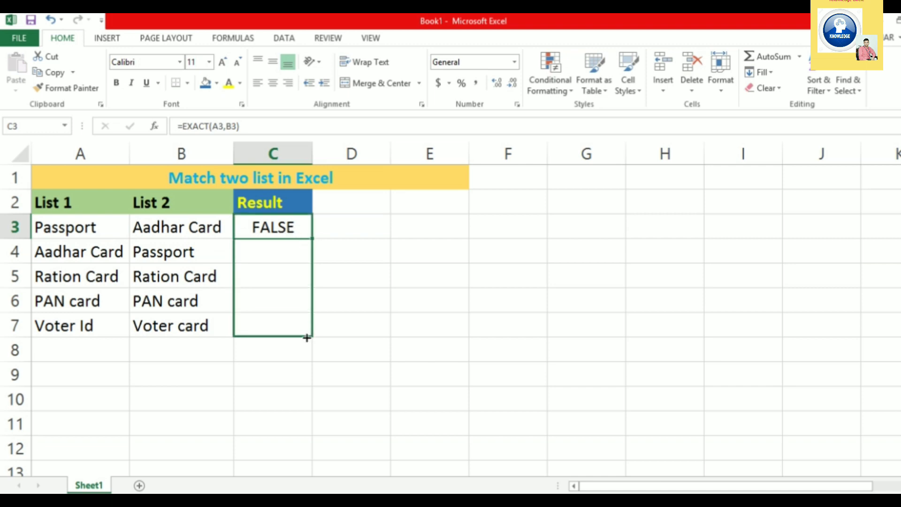